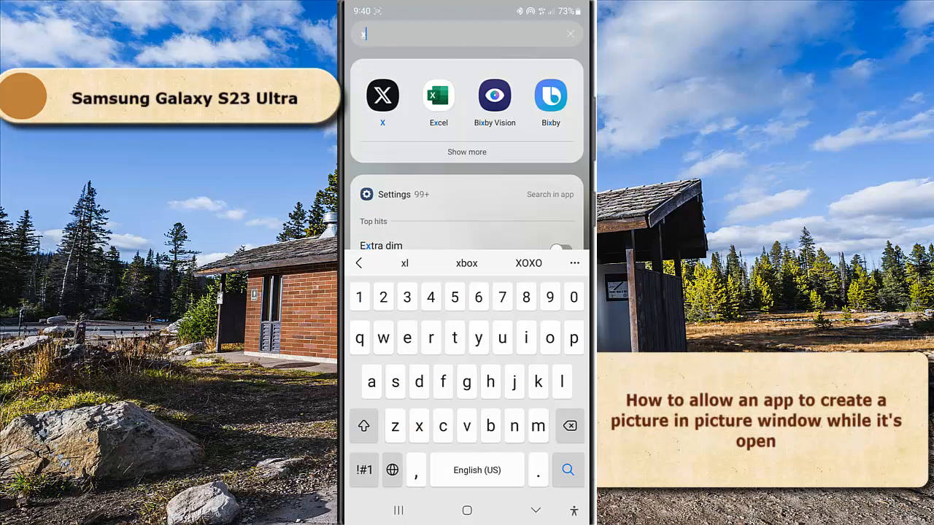
- From the X app icon's options, go to its App info page and scroll to Picture-in-picture (Not allowed)
{"action": "left_click", "coordinate": [382, 94]}
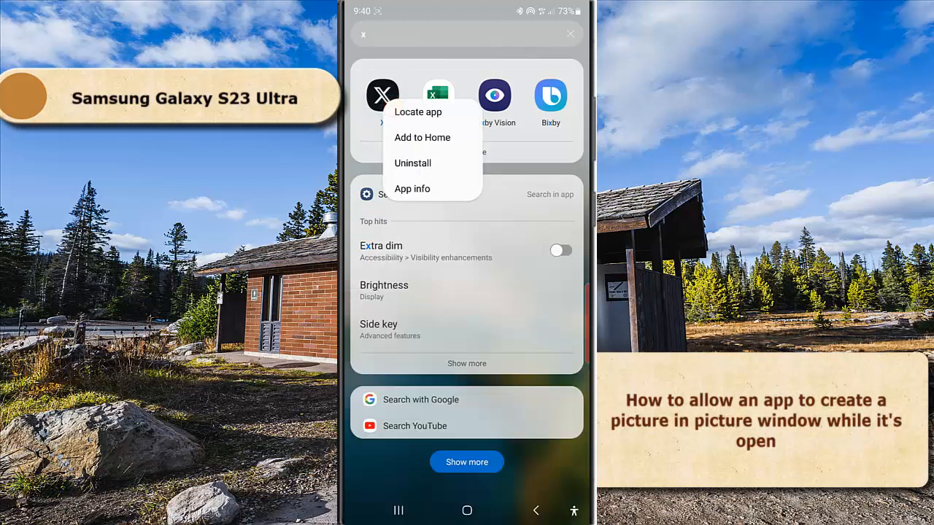
{"action": "left_click", "coordinate": [411, 188]}
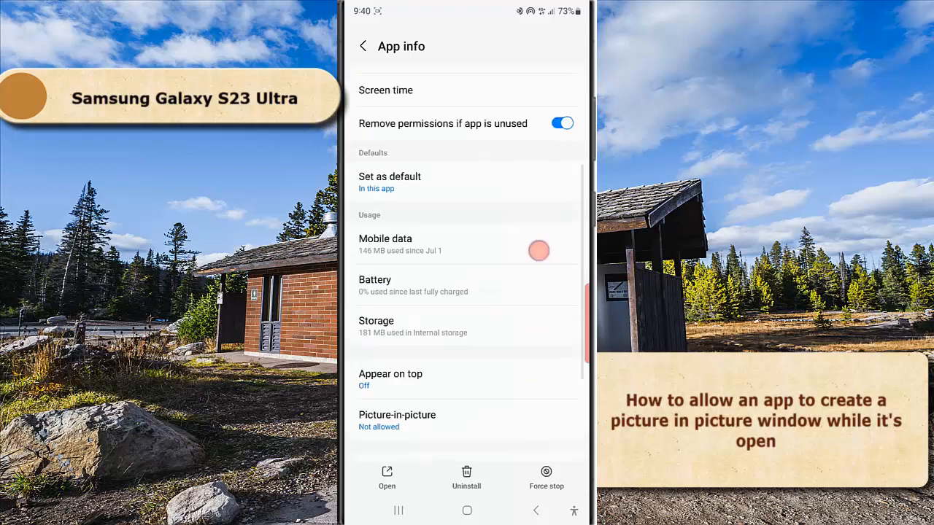
{"action": "scroll", "scroll_direction": "down", "scroll_amount": 3}
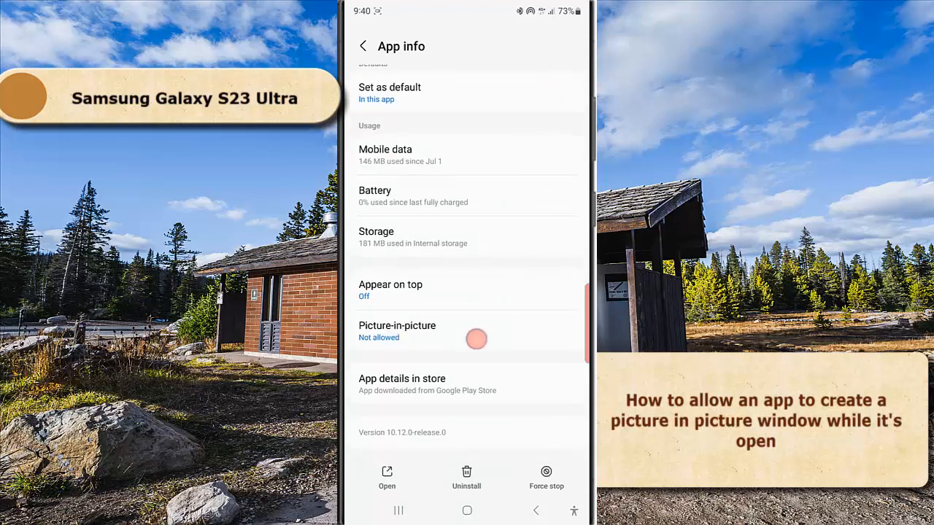
- Switch on Allow picture-in-picture for the X app
{"action": "left_click", "coordinate": [397, 331]}
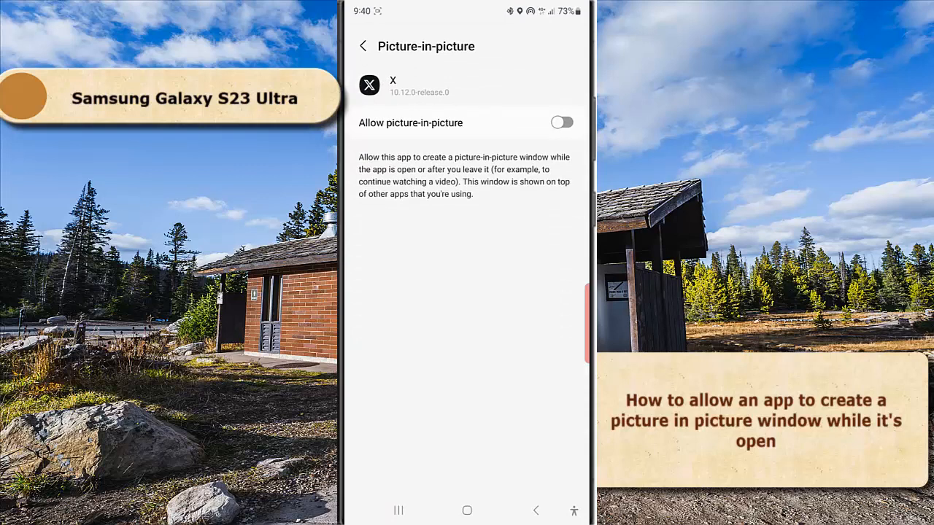
{"action": "left_click", "coordinate": [562, 123]}
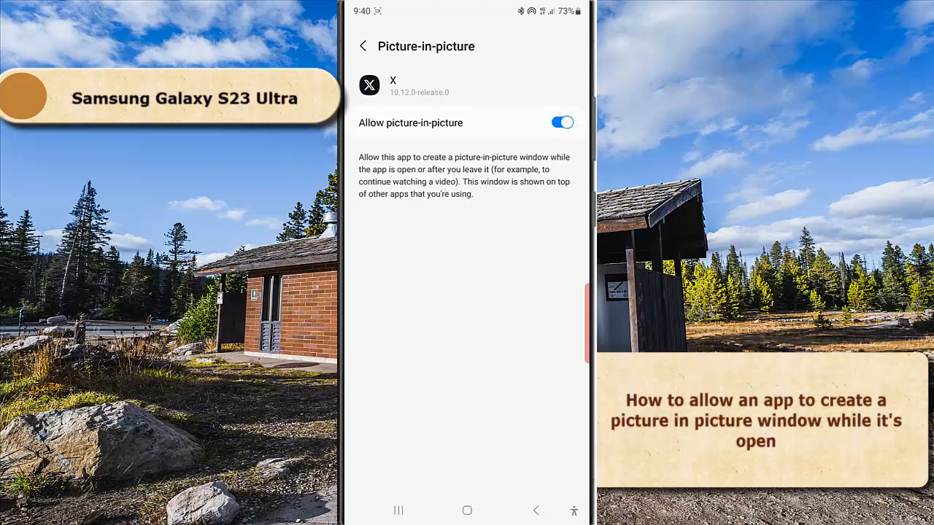